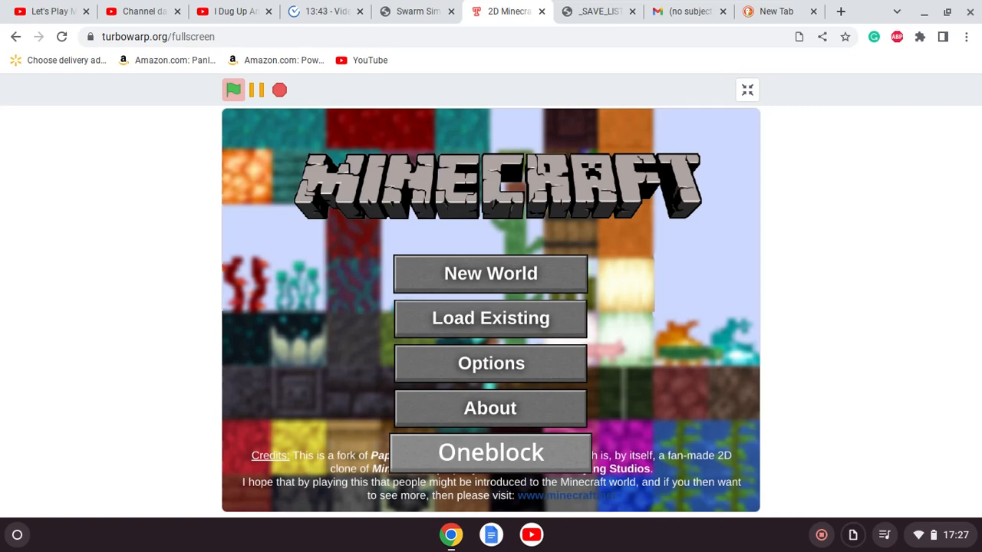
- Choose Load Existing so the save-string prompt appears with the code filled in
click(491, 318)
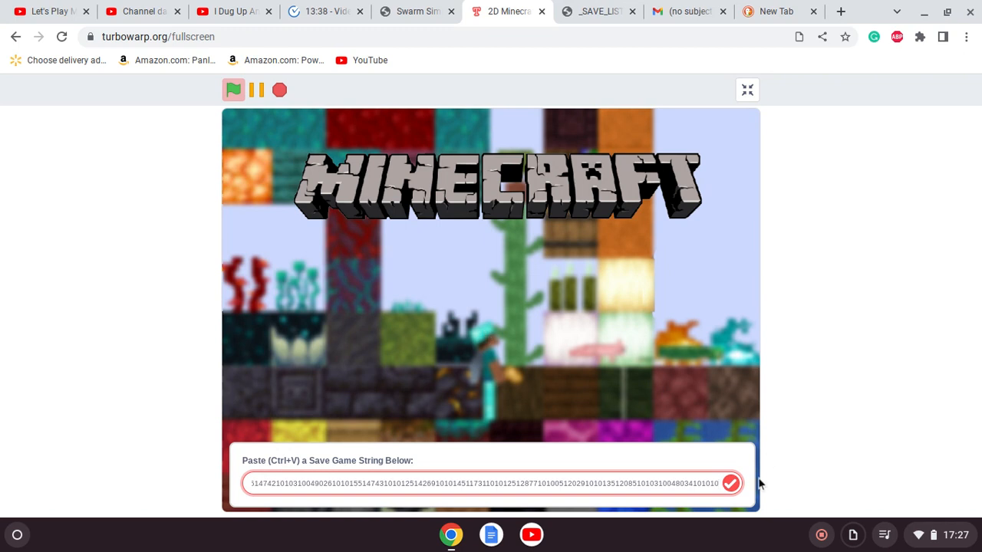
- Confirm the save code so the world loads with the player inside the wooden house
click(730, 483)
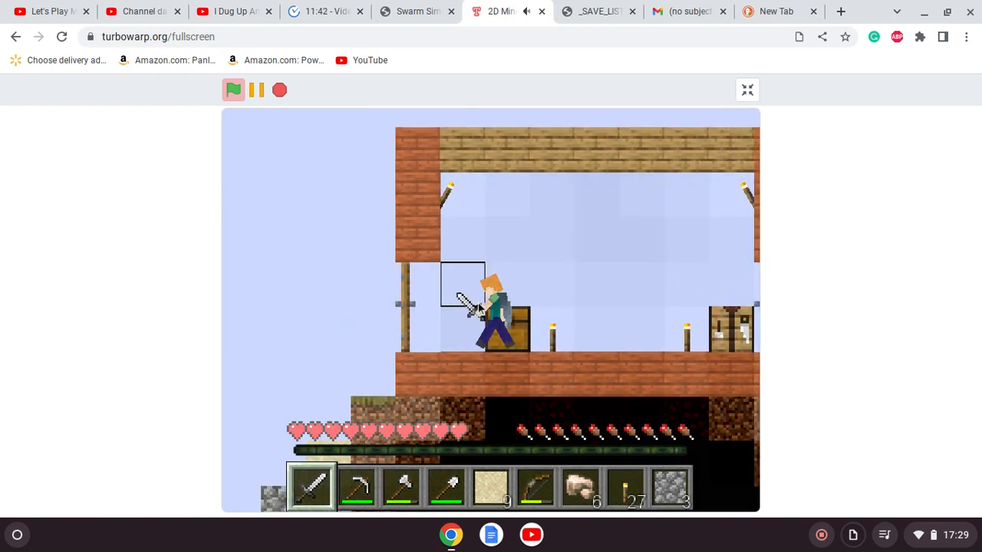
- Arrange wooden planks in the crafting grid and take the crafted result into the inventory
key(e)
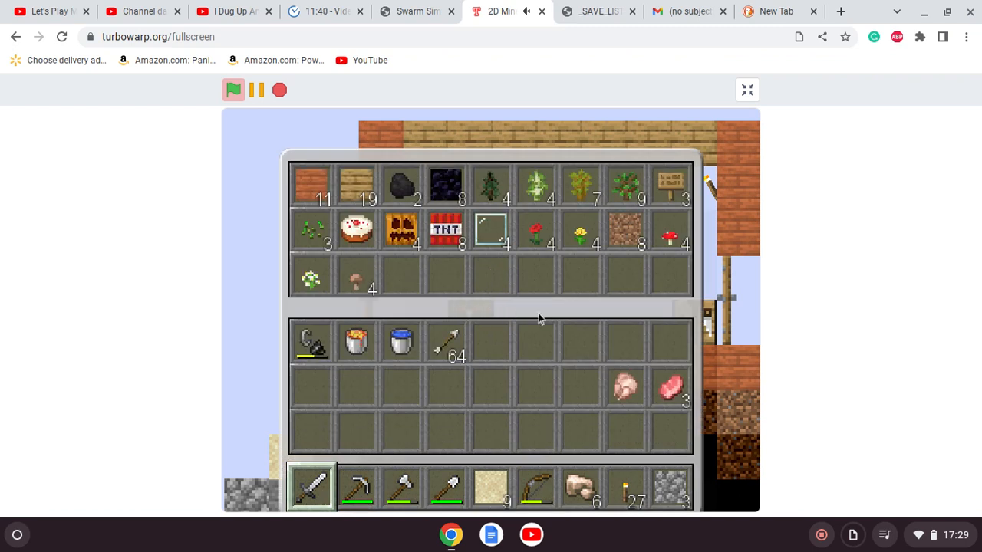
mouse_move(349, 184)
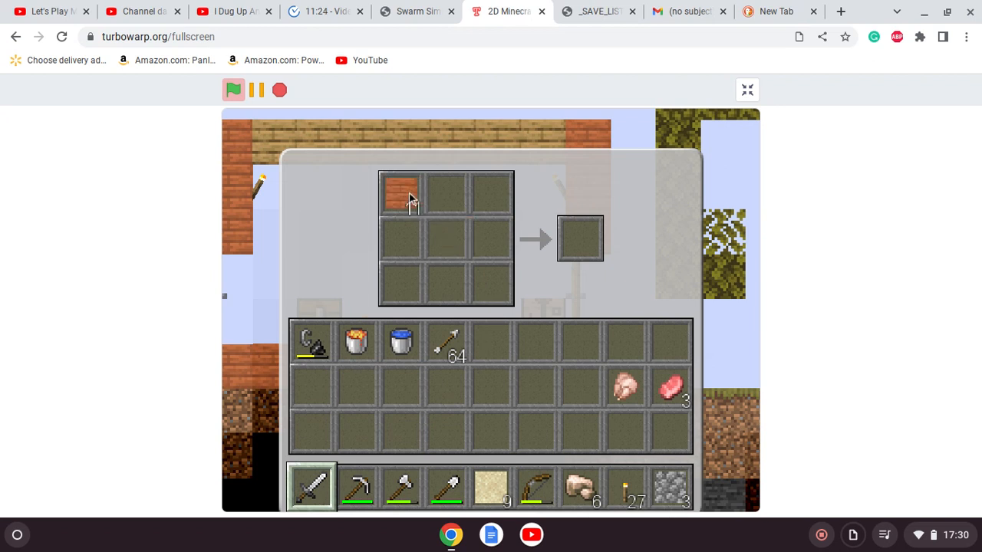
click(399, 239)
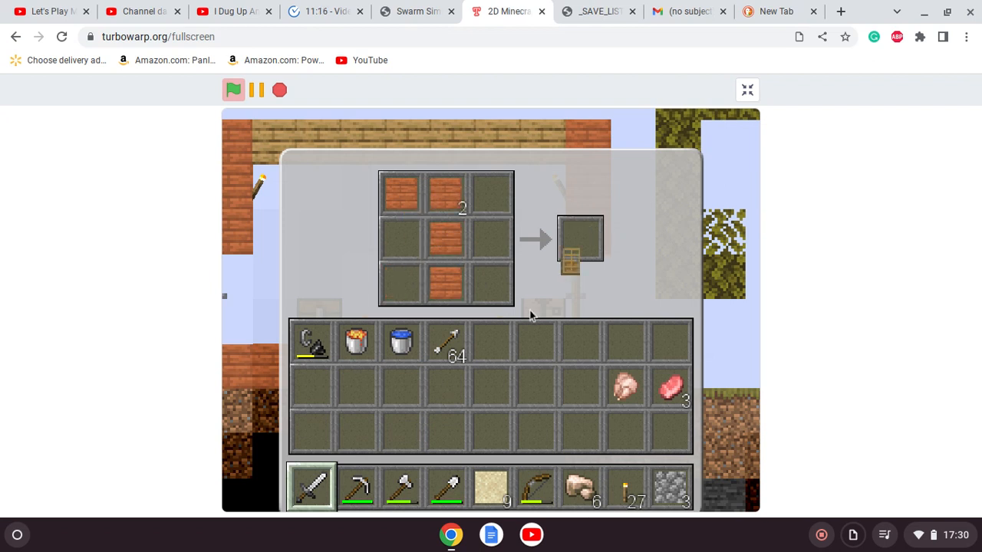
click(579, 238)
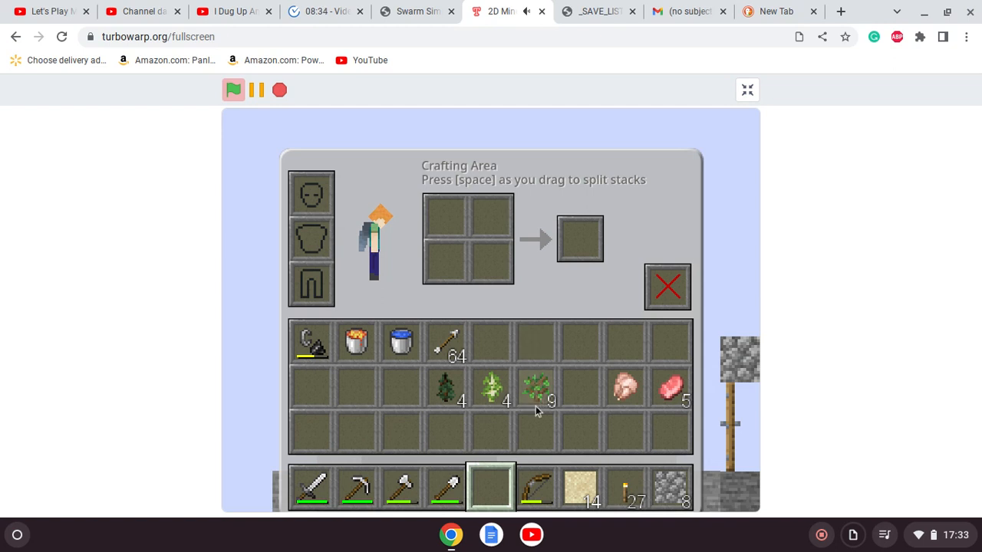
- Move the sapling stack from the inventory grid into the quick-access row
drag(537, 387, 490, 488)
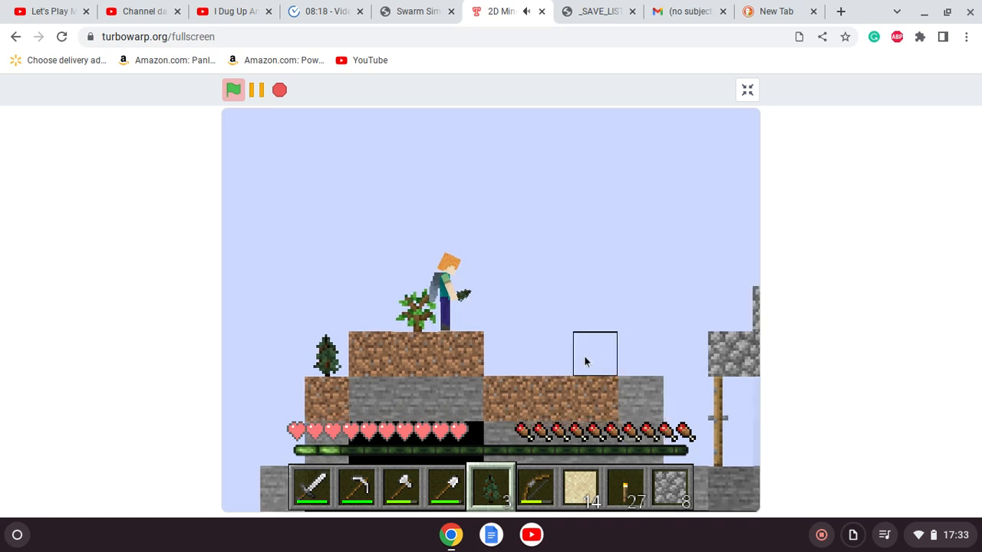
- Walk off the dirt mound and climb the dirt steps across the grassy hillside
key(e)
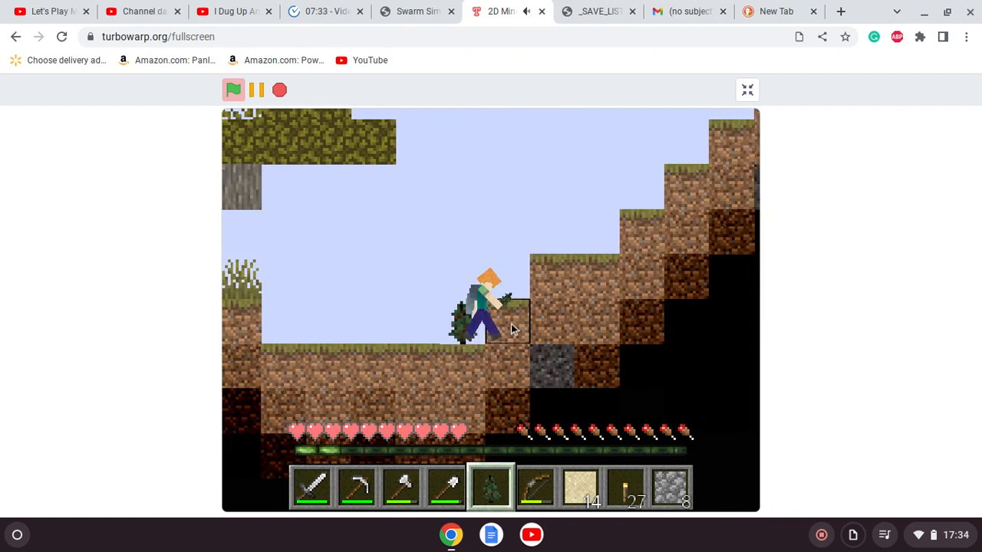
key(e)
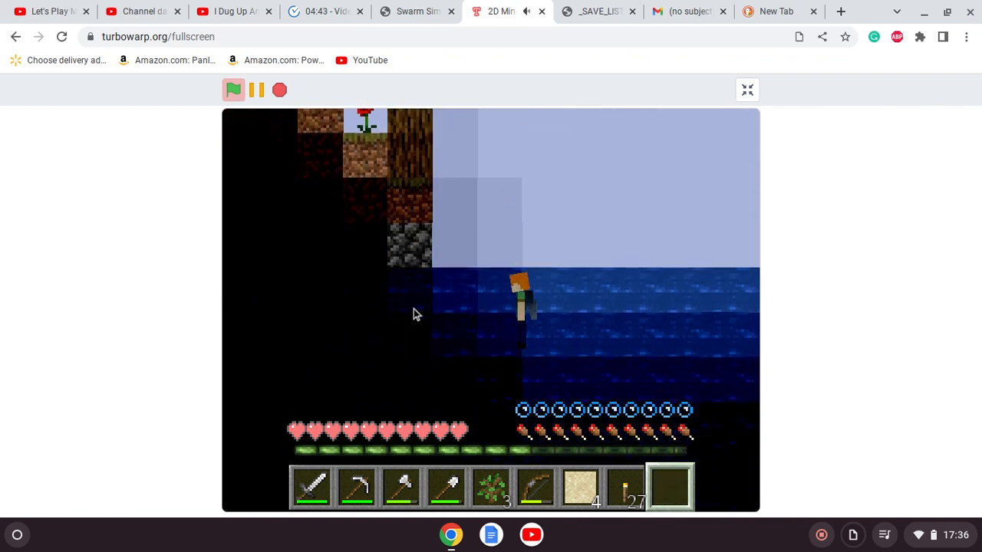
- Swim onward through the water beside the dark cave opening
key(e)
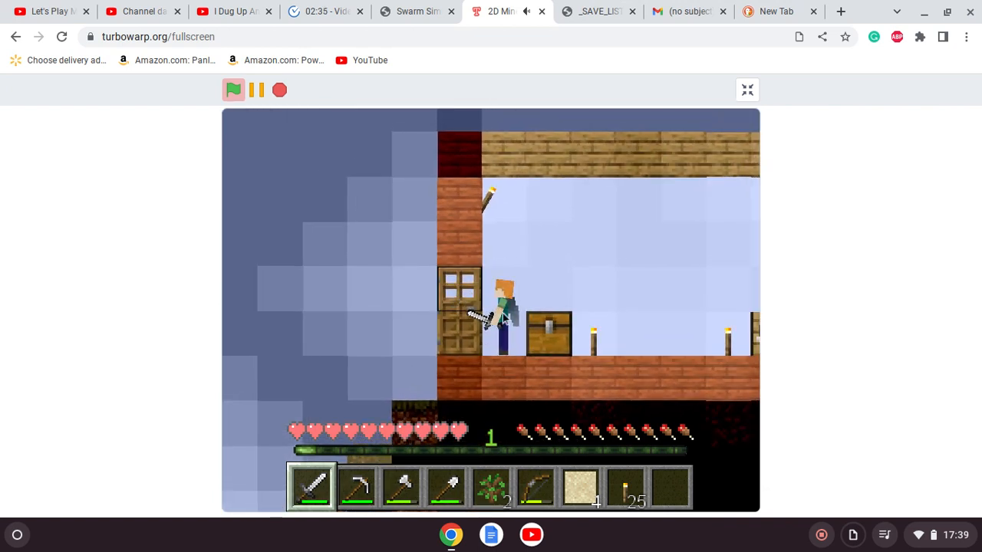
- Move items between the chest and inventory, keeping wool and planks on hand
key(e)
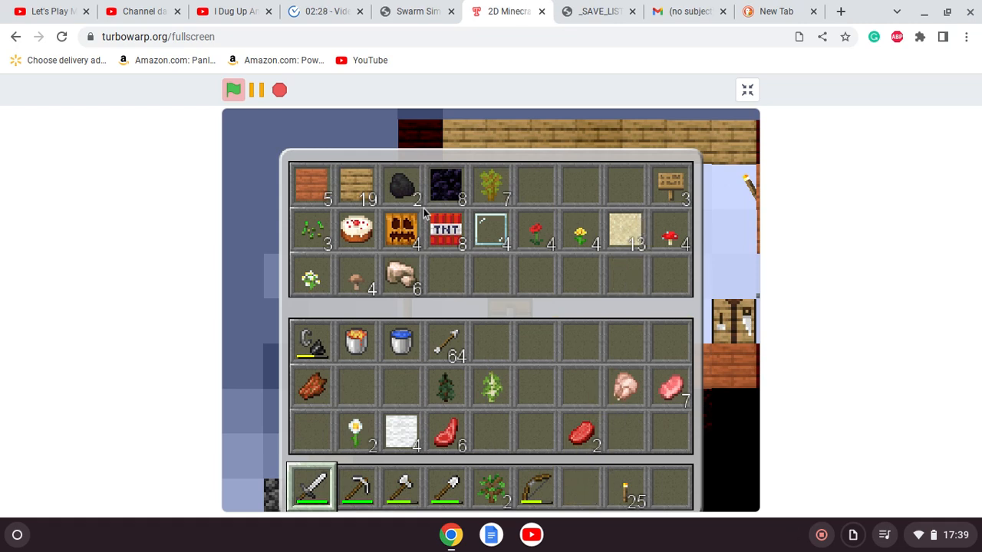
mouse_move(360, 402)
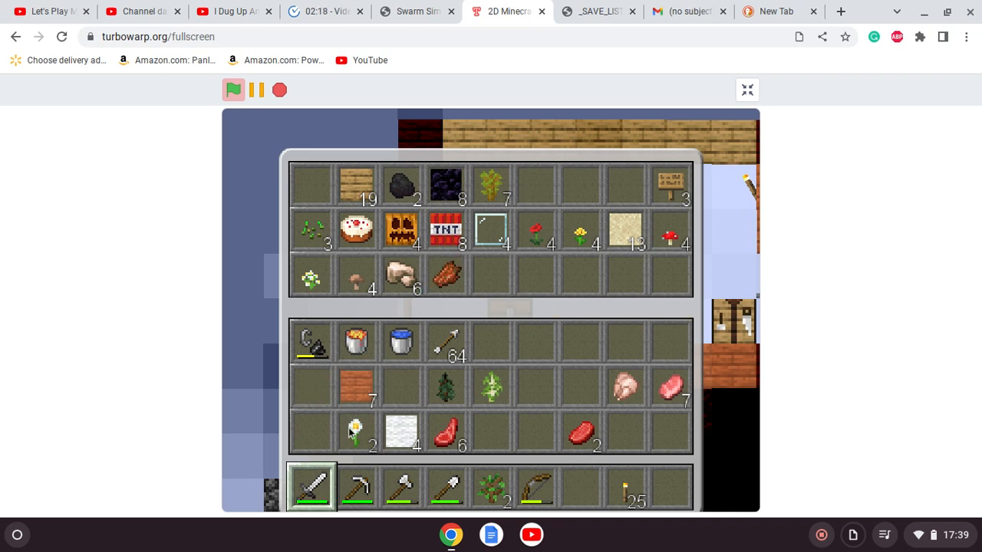
drag(356, 431, 489, 278)
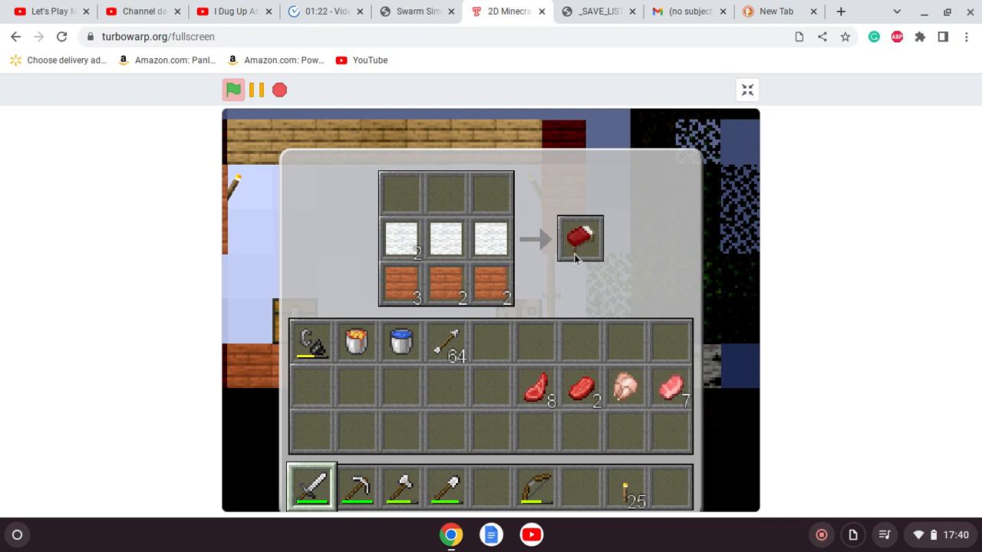
- Collect the crafted red bed from the result slot into the carried items
click(579, 240)
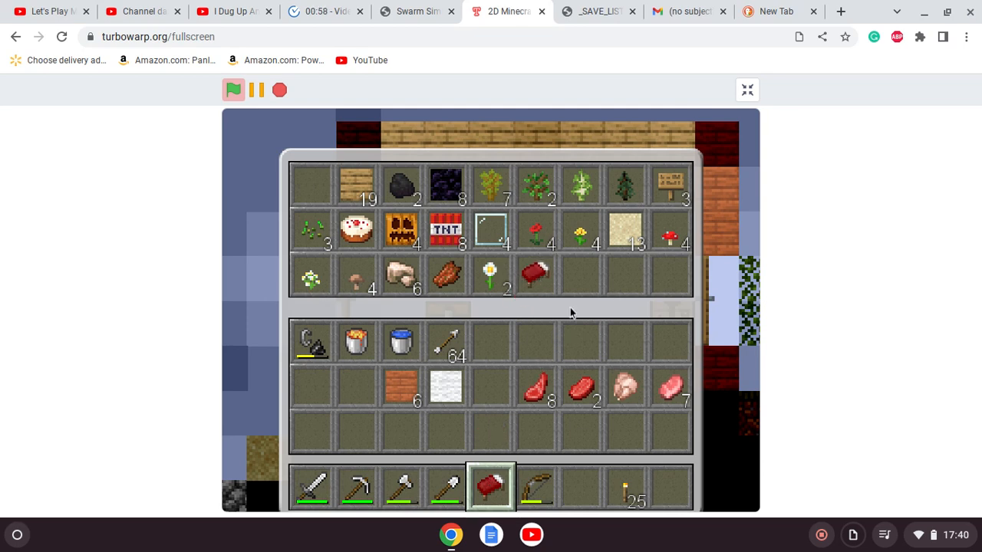
mouse_move(447, 520)
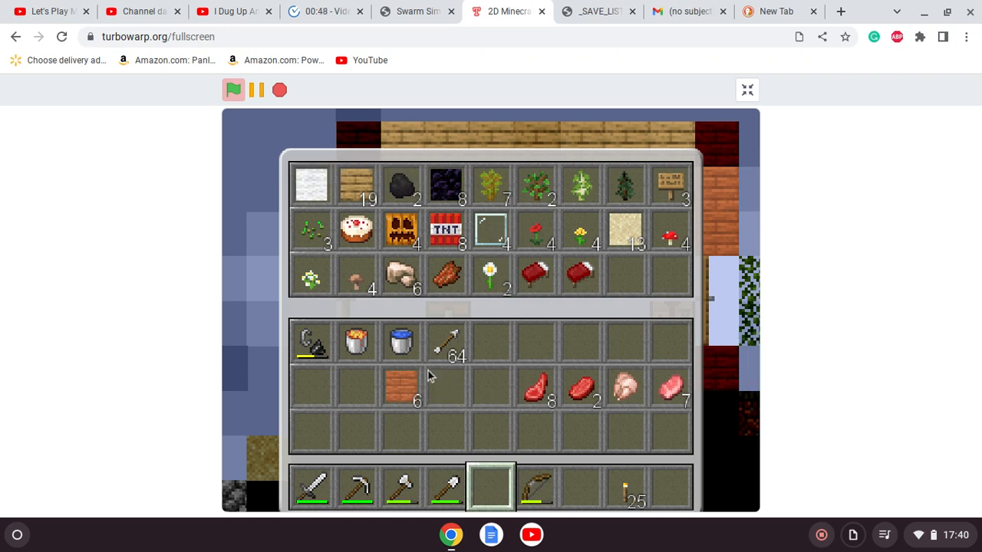
mouse_move(621, 293)
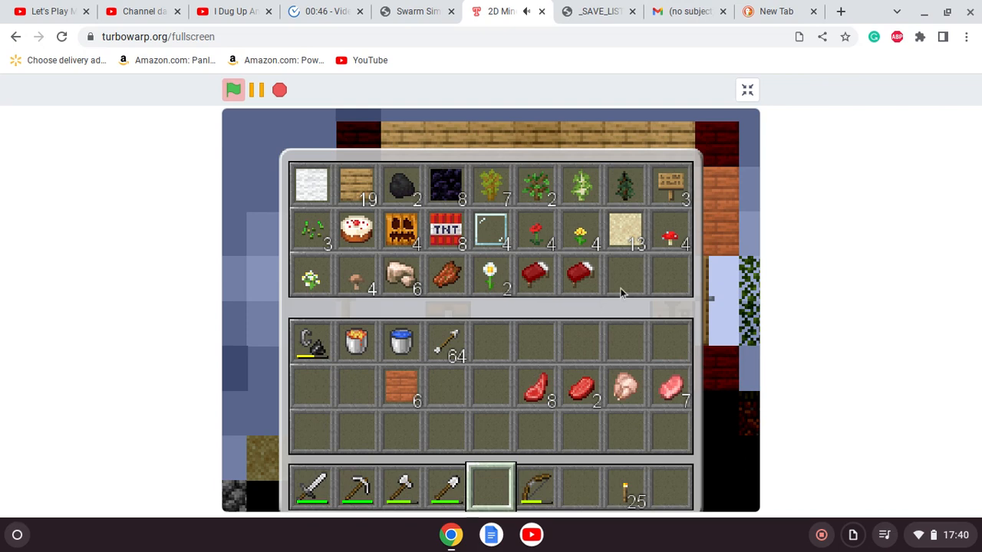
- Move the remaining planks stack to another inventory slot after storing the beds
drag(402, 386, 494, 430)
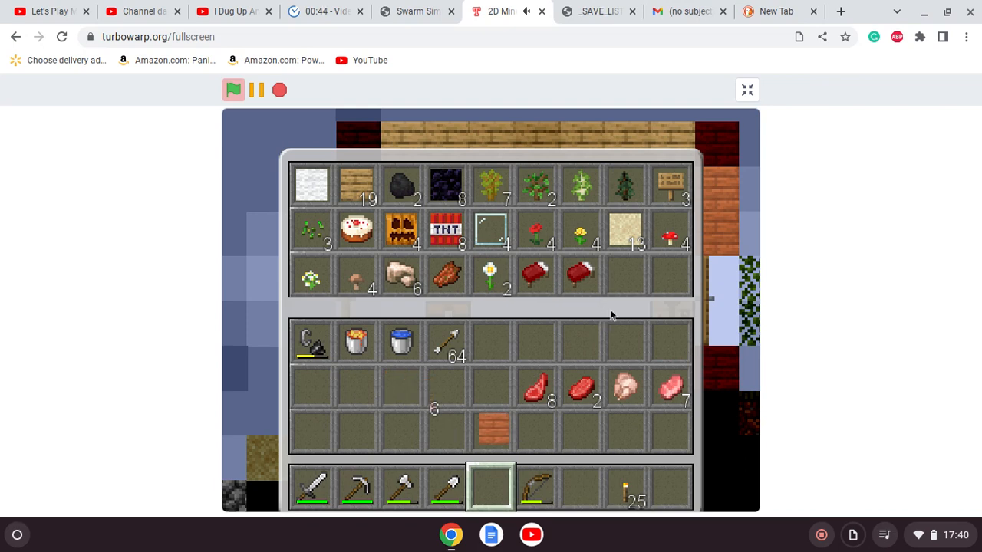